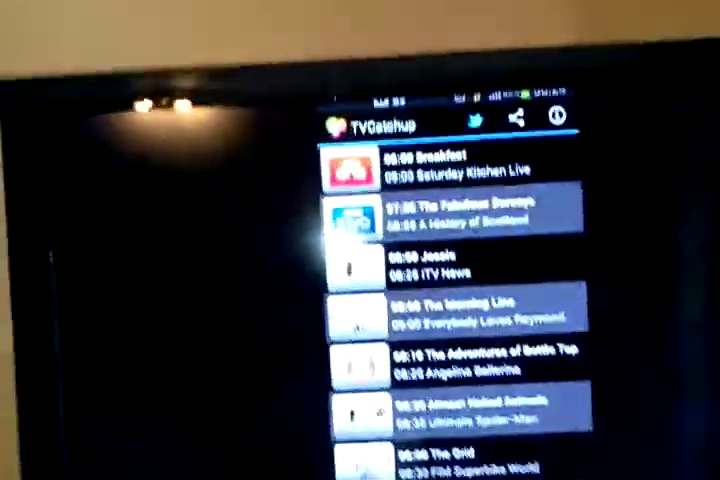
scroll("down", 3)
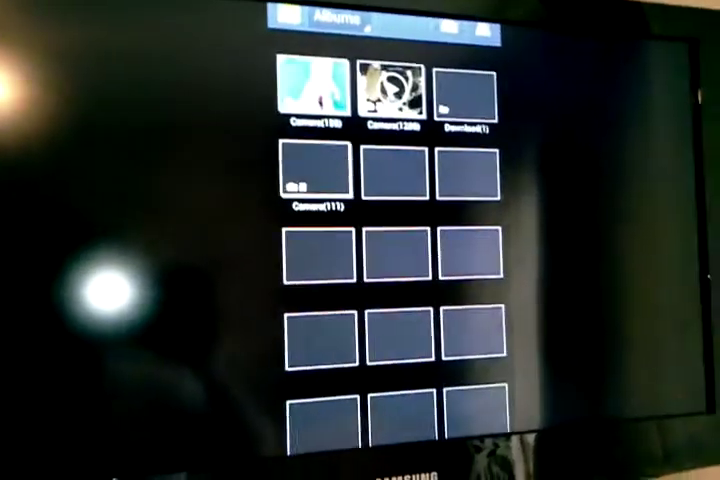
scroll("down", 3)
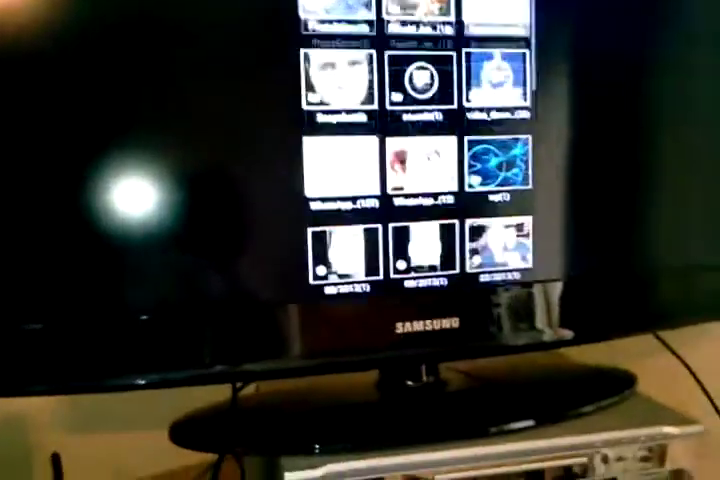